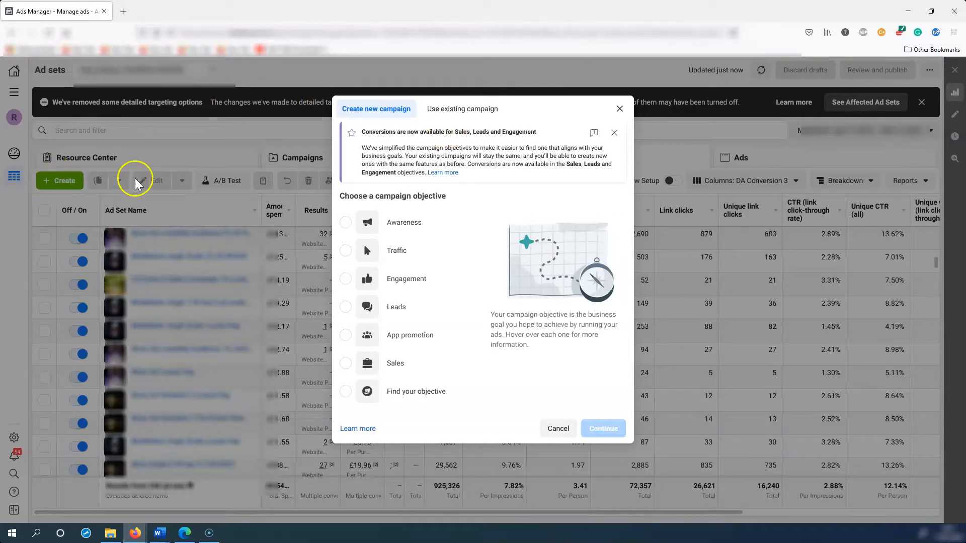
- Choose Traffic as the objective for the new campaign
left_click(346, 245)
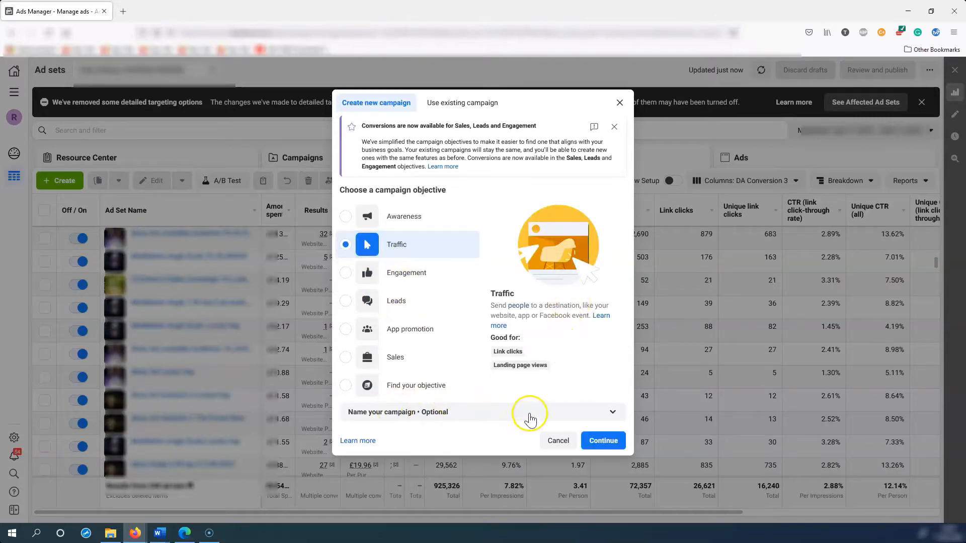
left_click(603, 440)
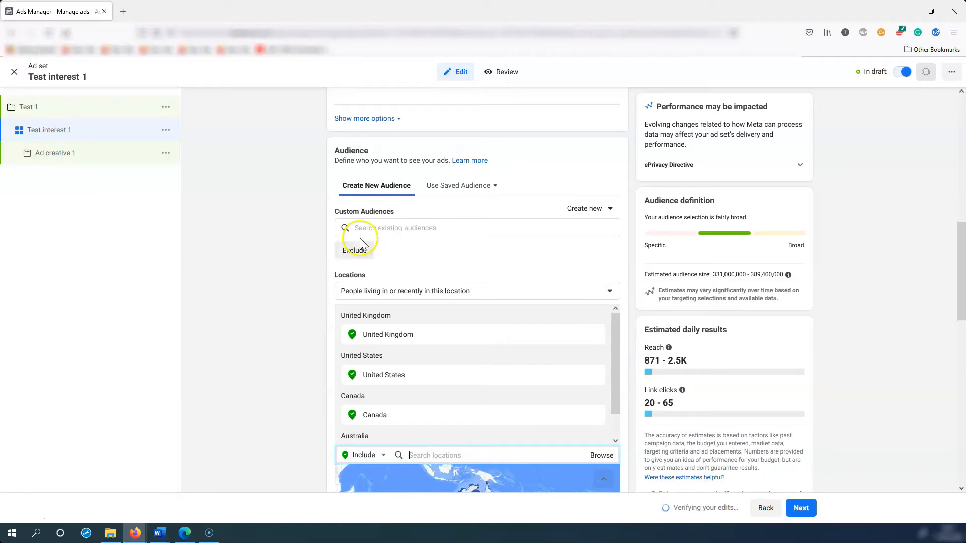
- Scroll down the ad set panel toward the Audience locations section
scroll("down", 3)
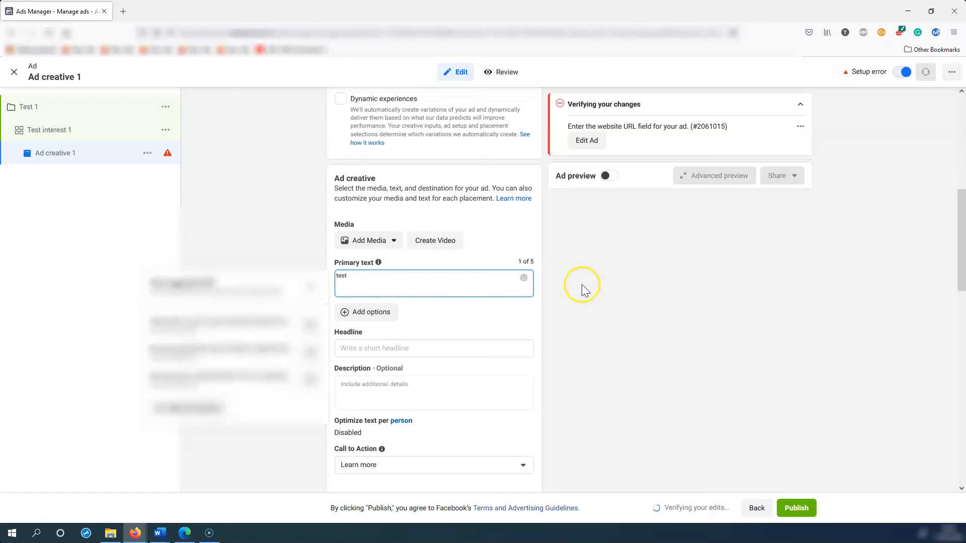
- Scroll down through the Ad creative 1 panel after entering primary text "test"
scroll("down", 3)
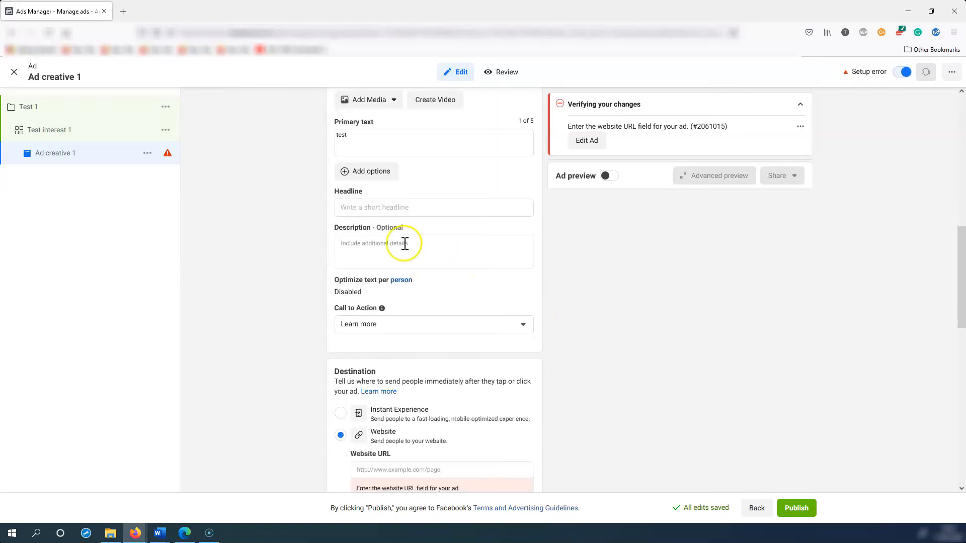
scroll("down", 3)
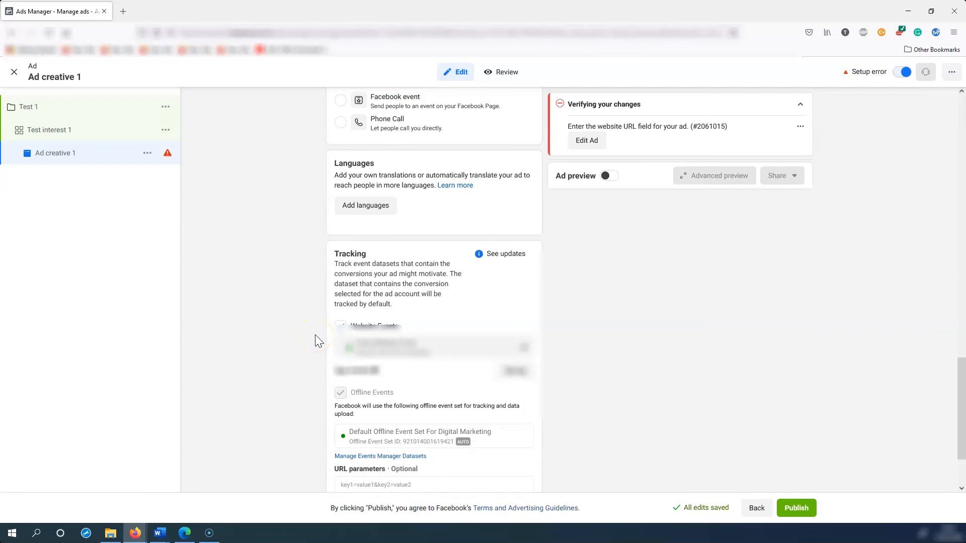